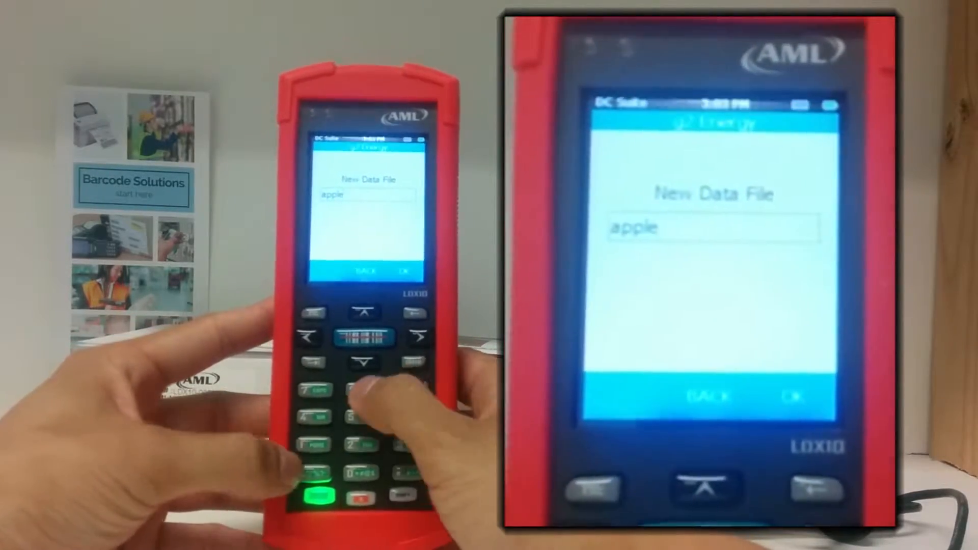
# Complete the new data file name as appleAPPLE and create it.
pyautogui.write('APPLE')
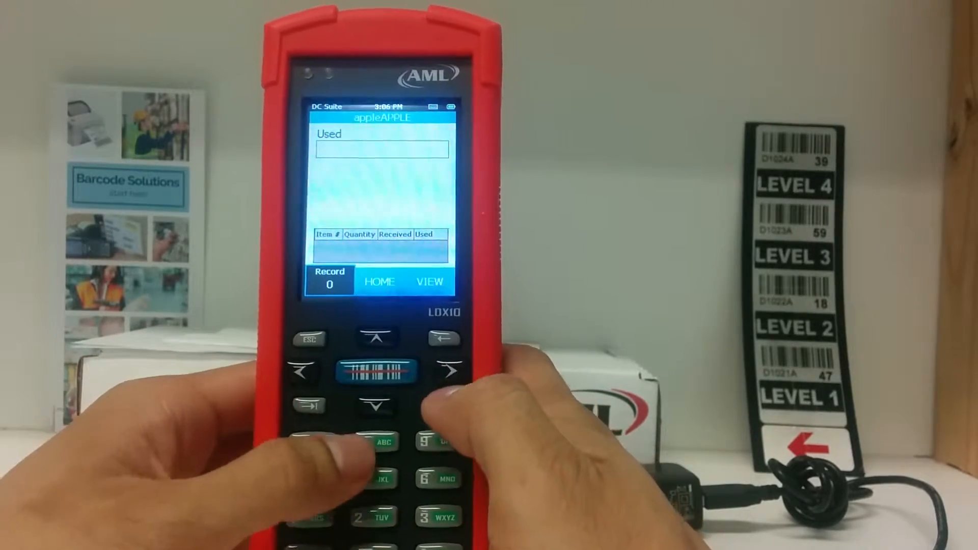
# Key in item record data (849) until six records are saved.
pyautogui.write('849')
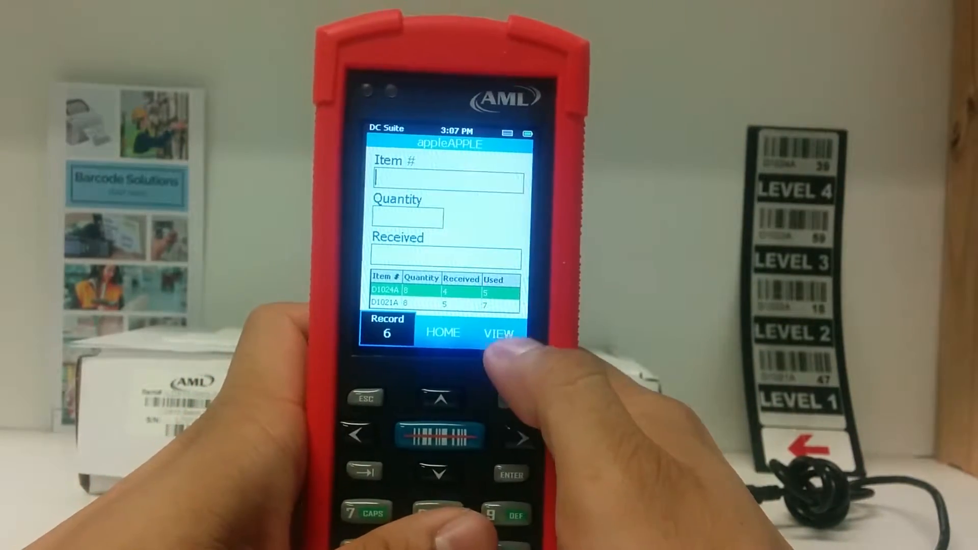
# List stored records and open D1024A (quantity 65, received 5) for editing.
pyautogui.click(500, 333)
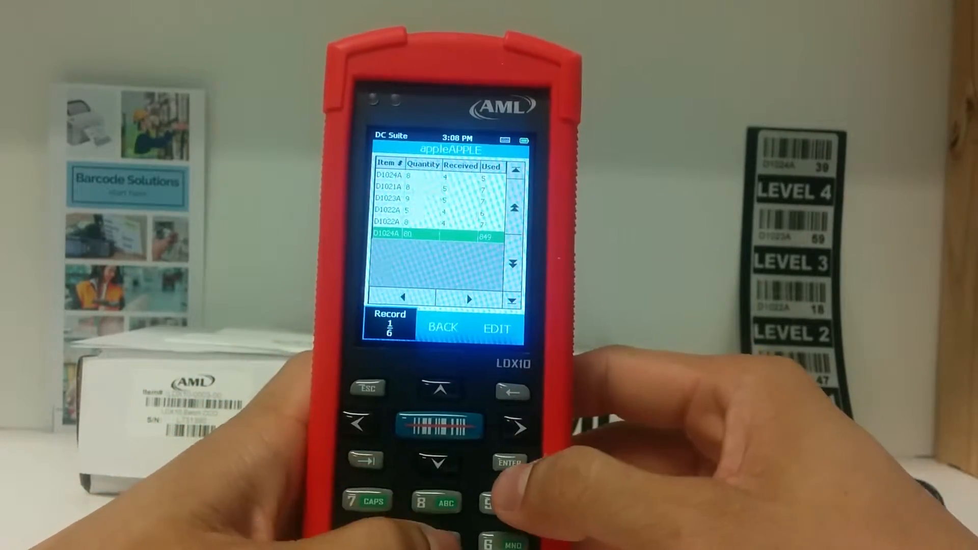
pyautogui.click(498, 328)
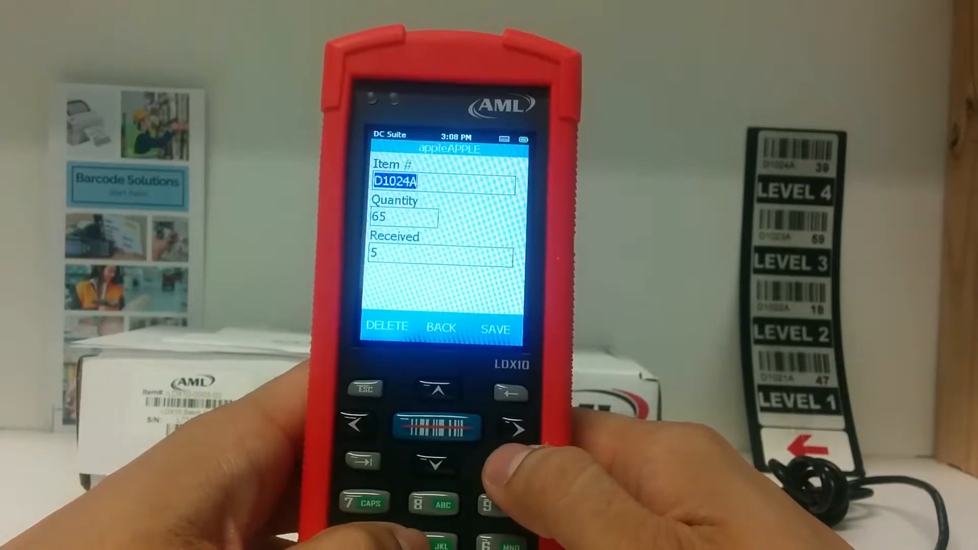
# Save the corrected D1024A record and exit to the DC Suite home screen.
pyautogui.click(494, 330)
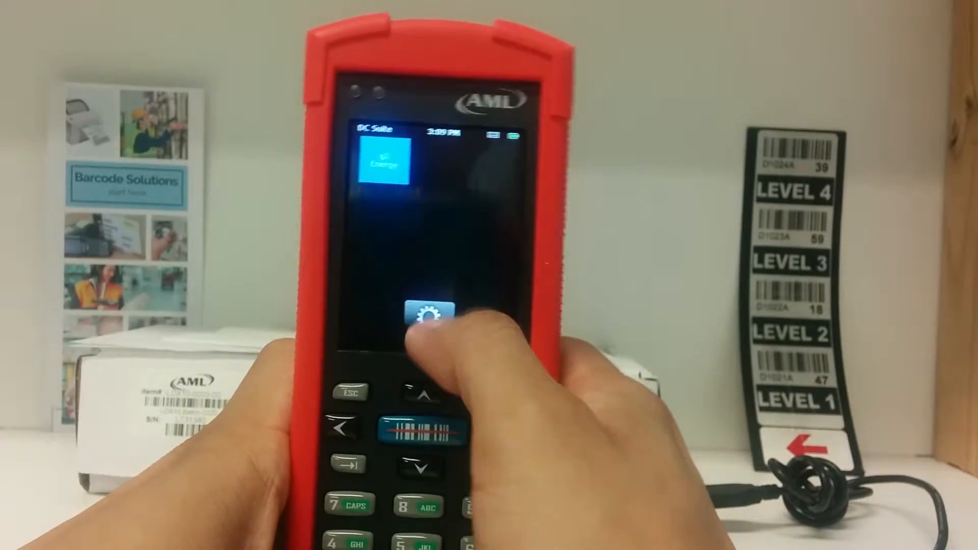
# Open the g2 Energy app settings on the APPS tab with the scanner docked.
pyautogui.click(429, 311)
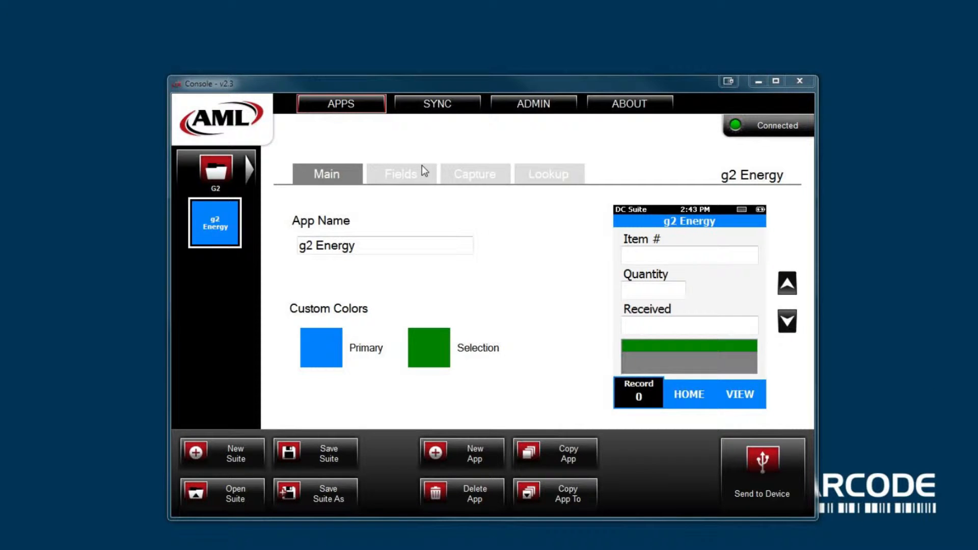
# On the SYNC tab, move all device data files, including appleAPPLE, to the fetch list.
pyautogui.click(437, 104)
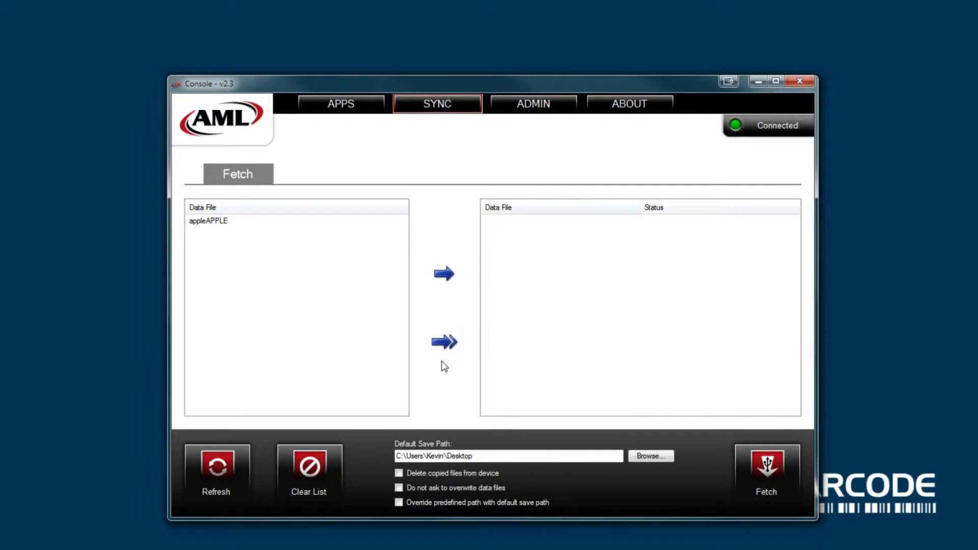
pyautogui.click(444, 342)
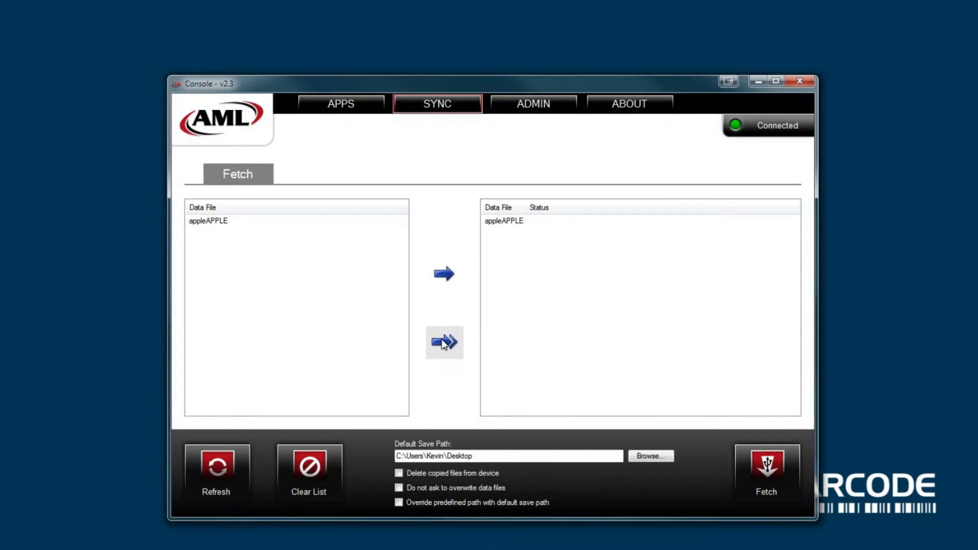
pyautogui.click(209, 220)
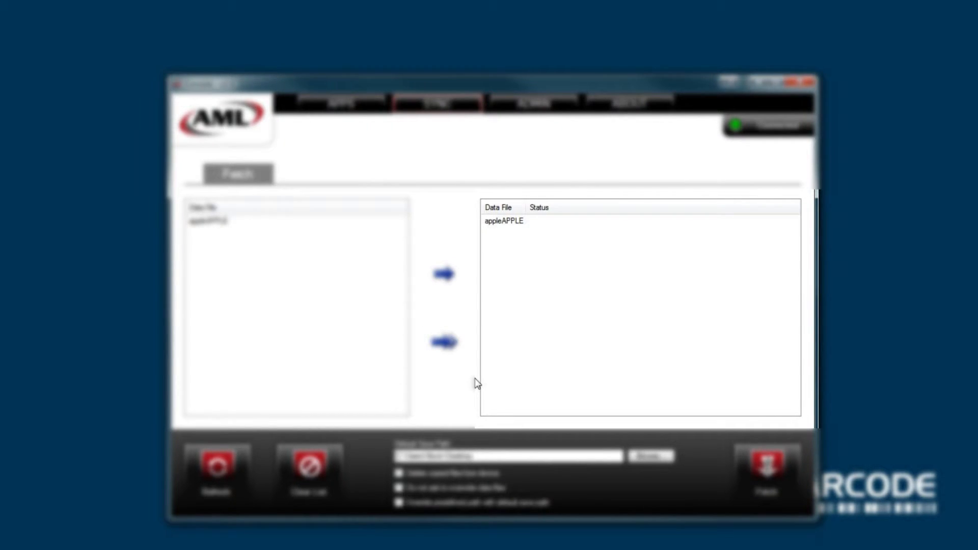
pyautogui.click(650, 455)
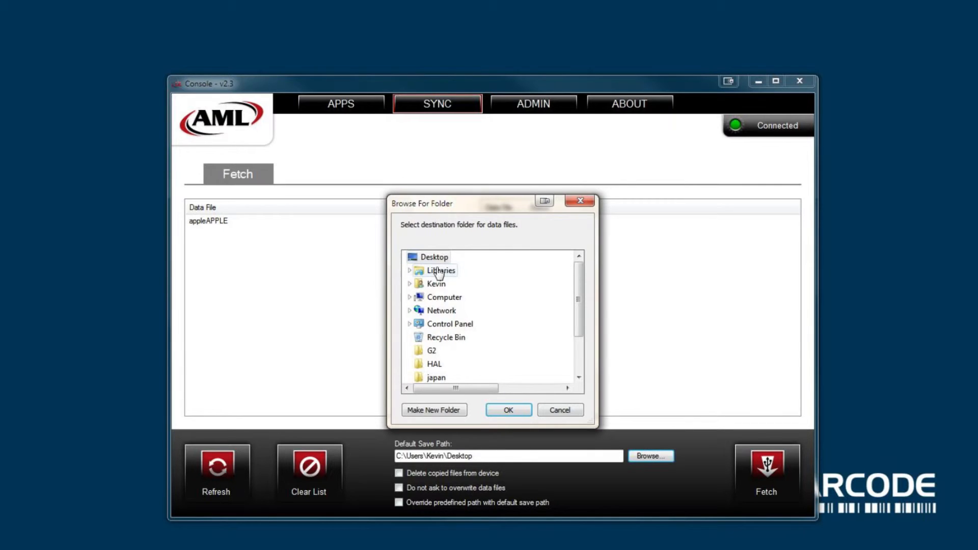
pyautogui.click(507, 410)
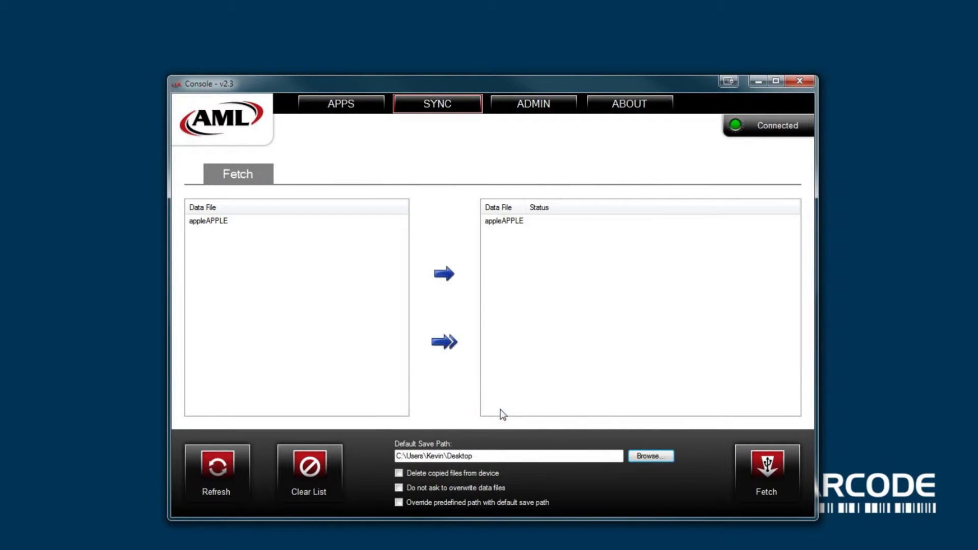
pyautogui.moveTo(448, 476)
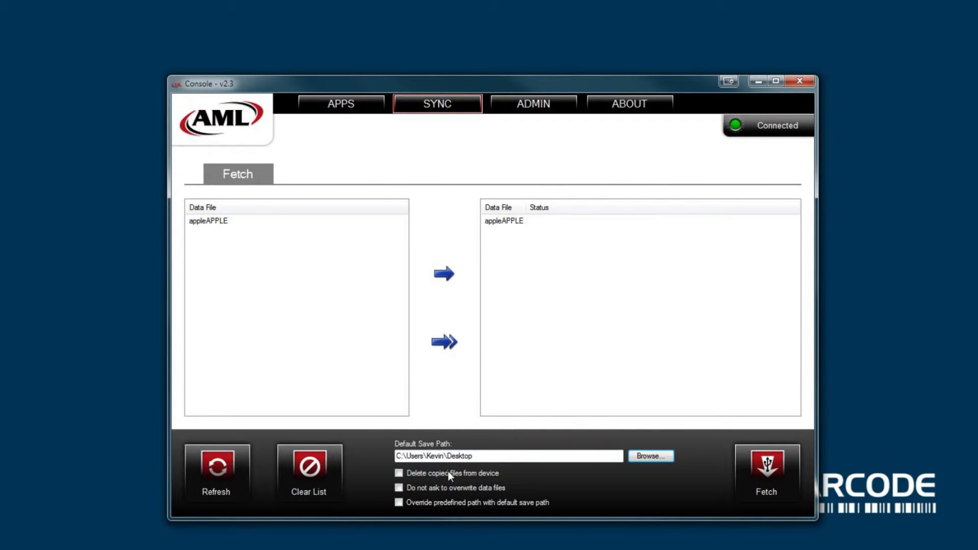
pyautogui.click(398, 472)
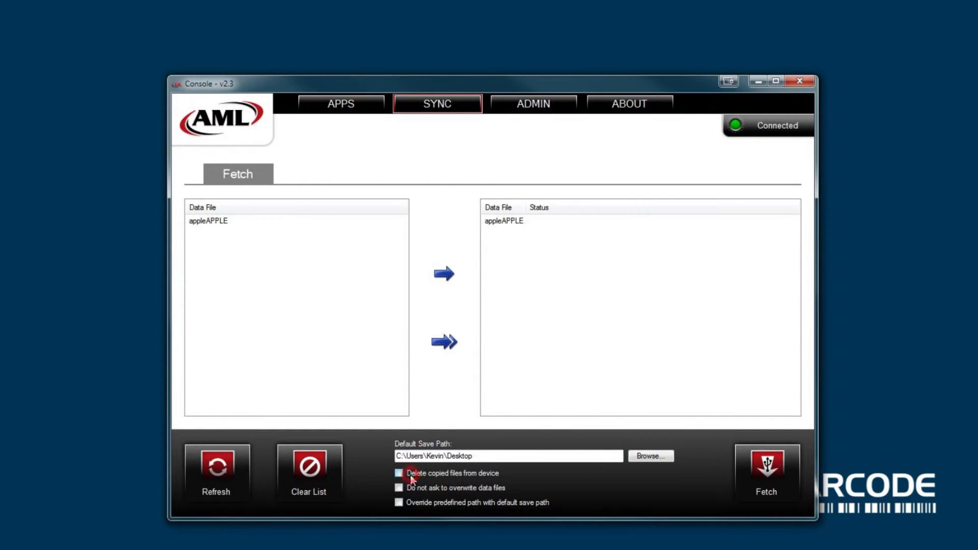
pyautogui.click(399, 488)
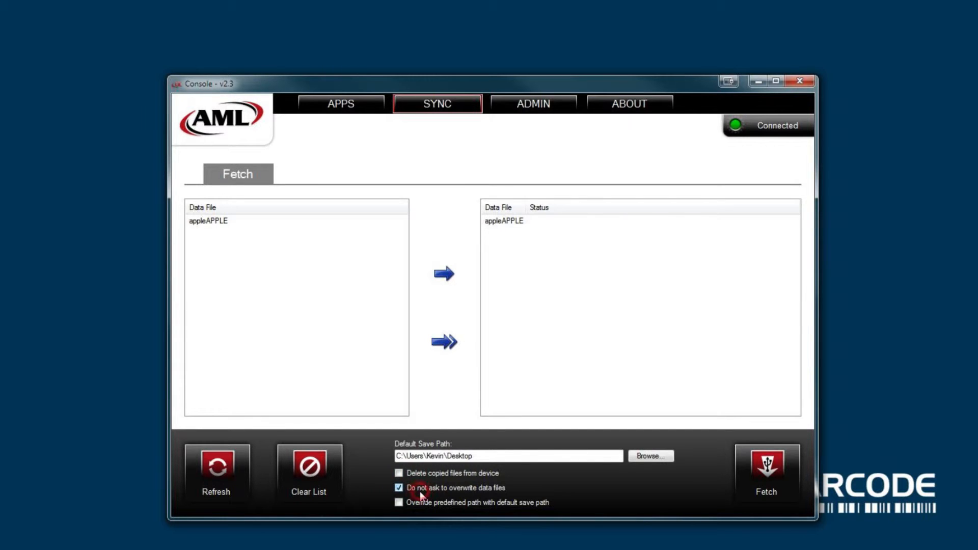
pyautogui.click(398, 488)
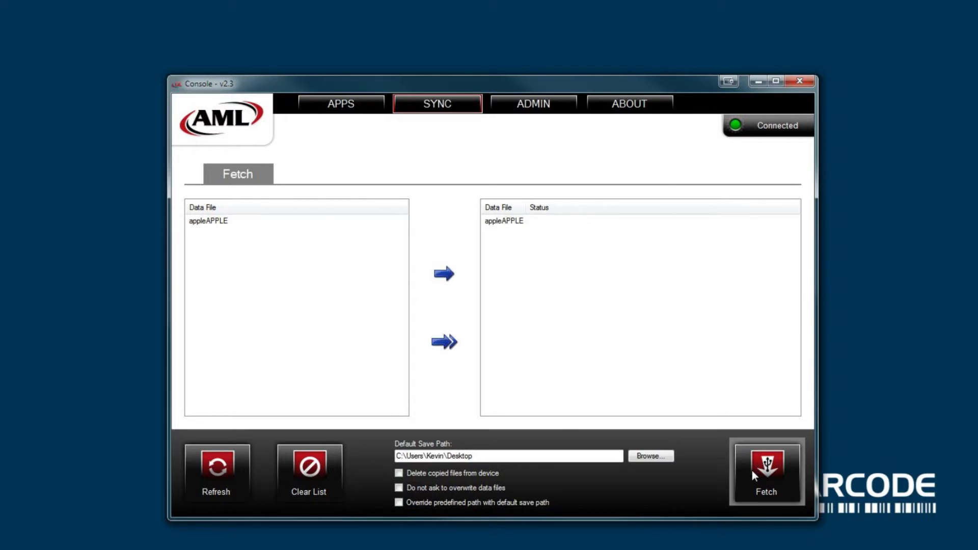
# Fetch appleAPPLE to the computer and view its six records in Excel.
pyautogui.click(765, 472)
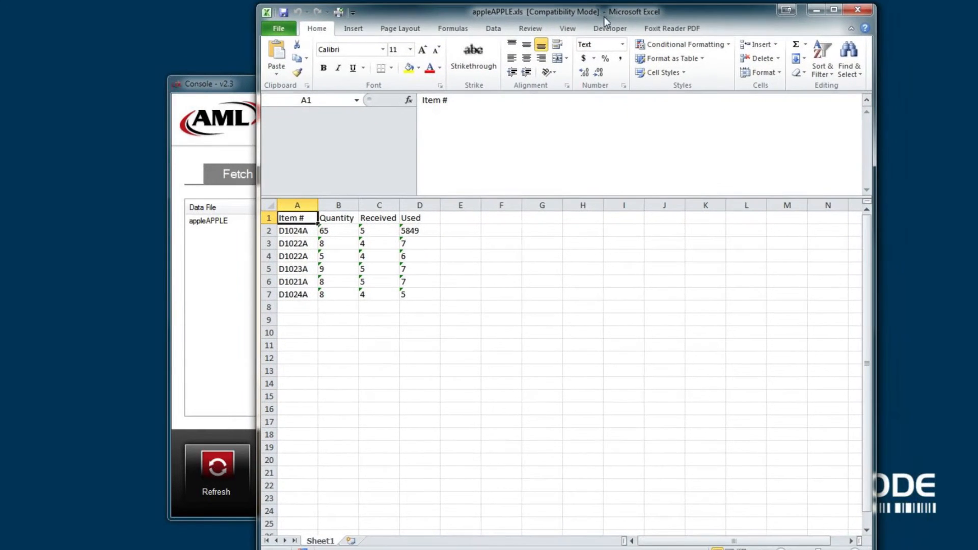
pyautogui.click(420, 269)
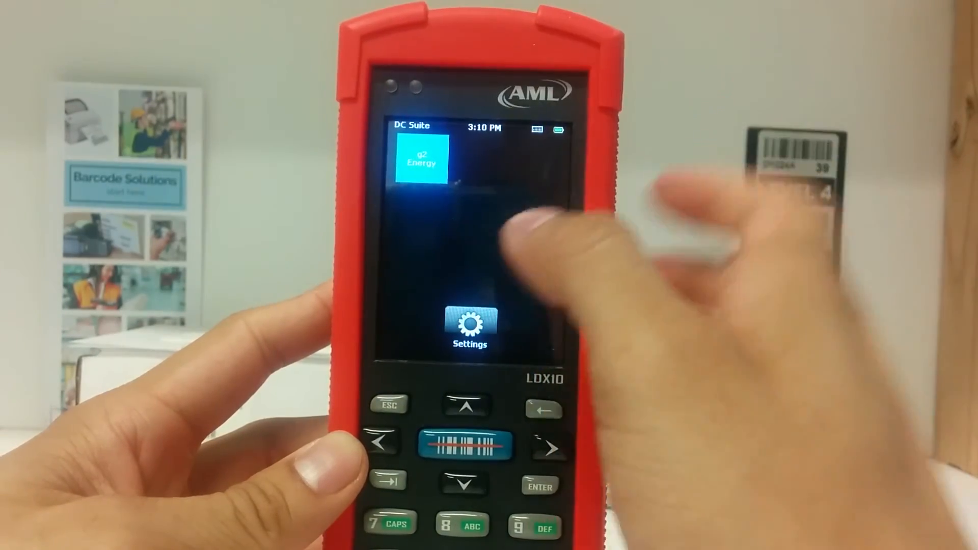
# Launch g2 Energy and open the appleAPPLE data file to reach the Append/Clear prompt.
pyautogui.click(422, 159)
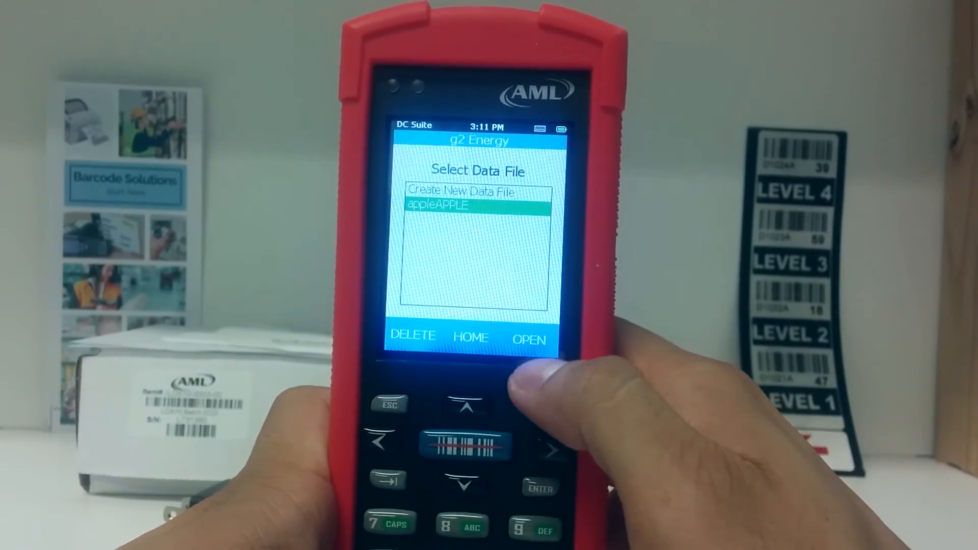
pyautogui.click(527, 338)
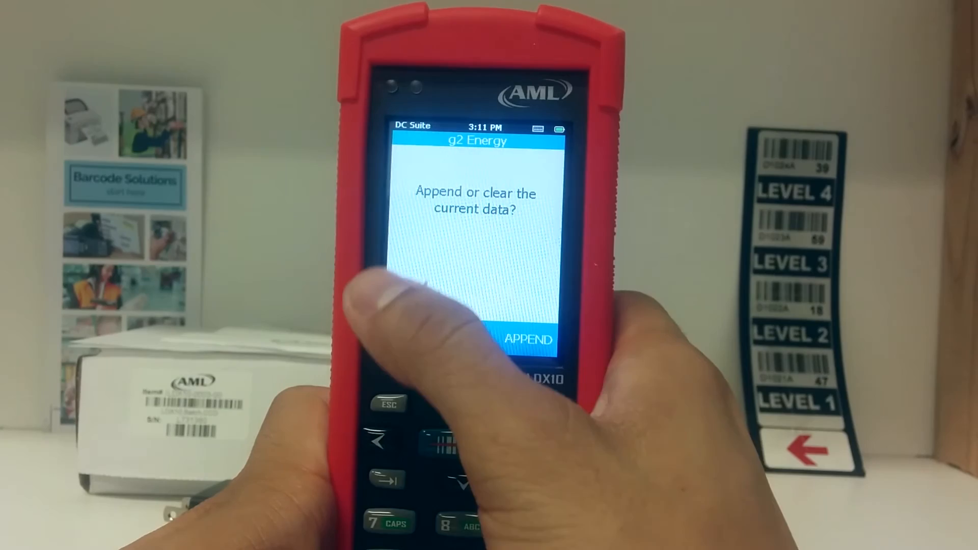